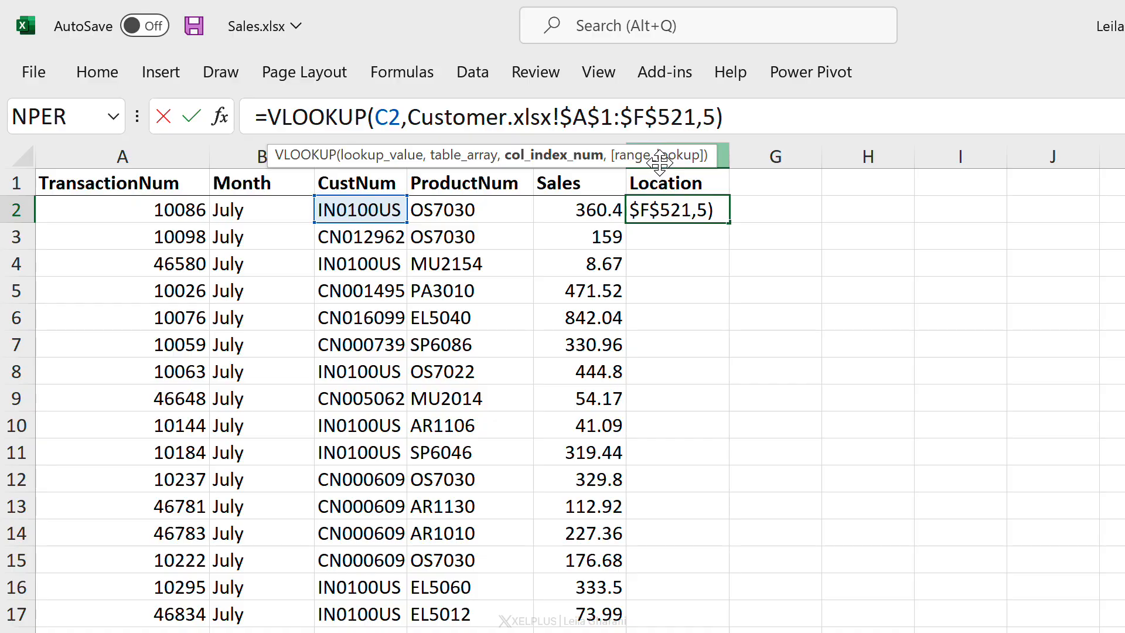
Finish the exact-match VLOOKUP in F2 and fill the Location states down column F
{"action": "type", "text": ",FALSE"}
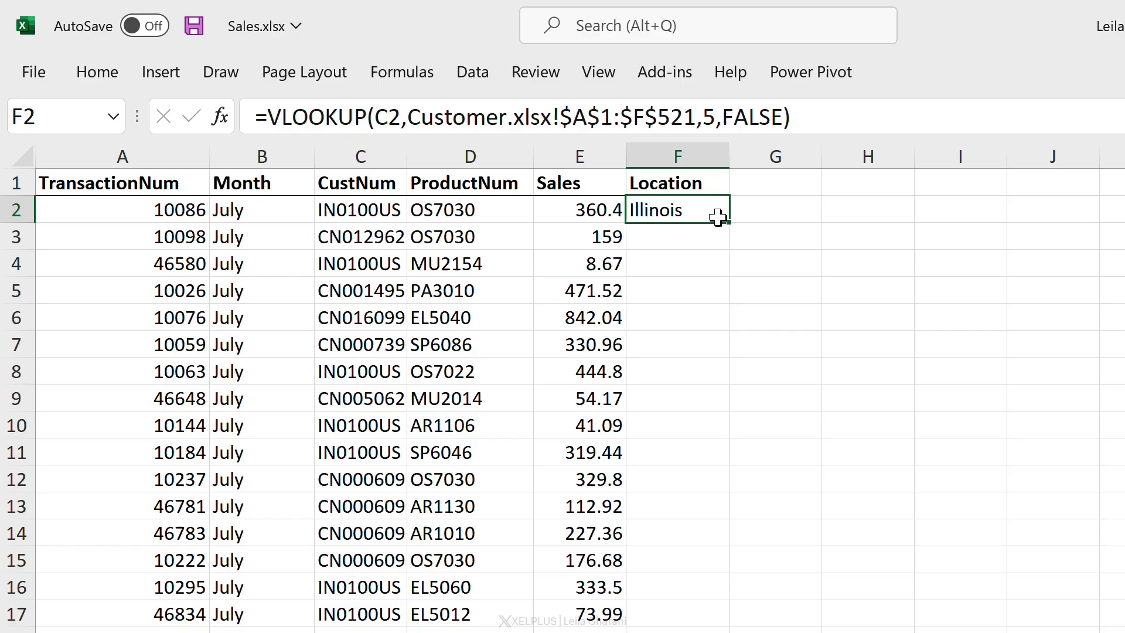
{"action": "left_click_drag", "start_coordinate": [717, 210], "coordinate": [595, 257]}
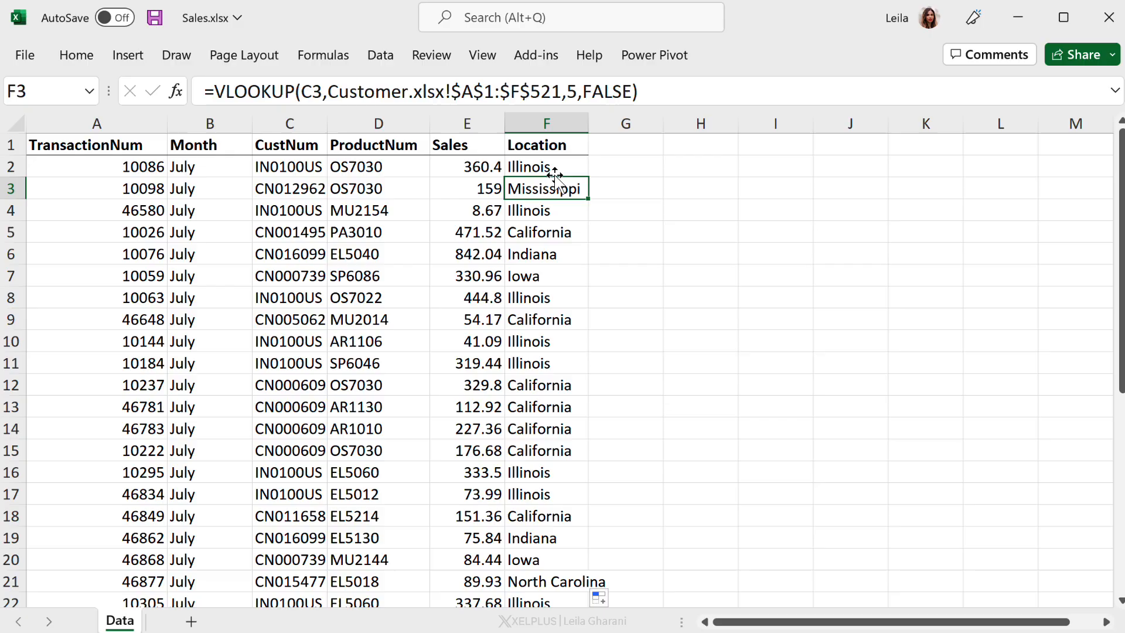
{"action": "scroll", "scroll_direction": "down", "scroll_amount": 3}
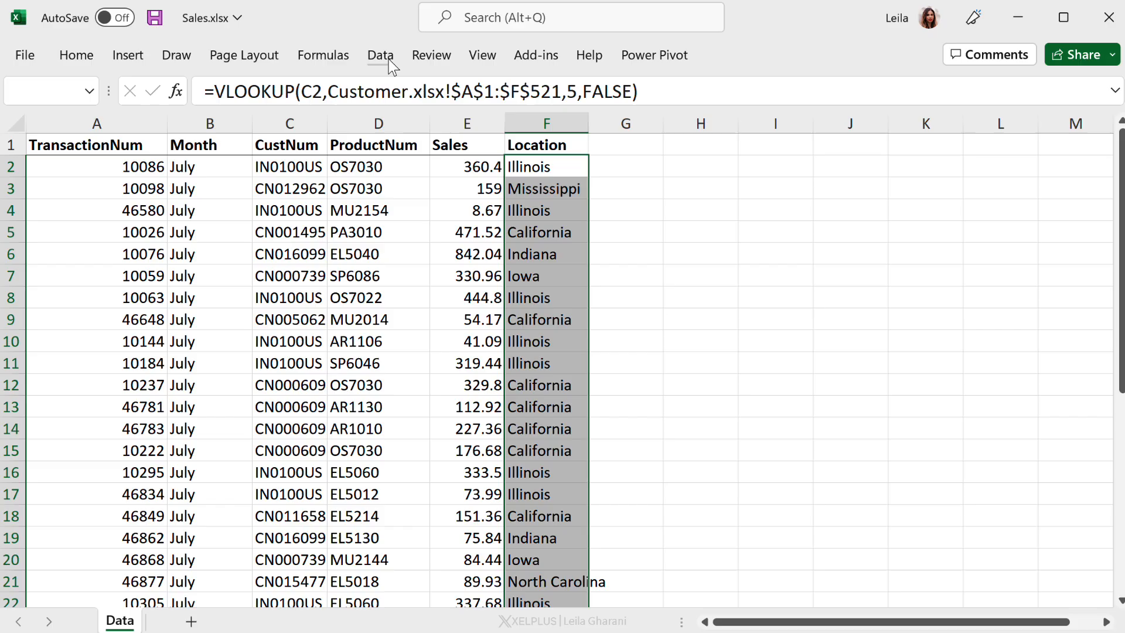
Start Remove Duplicates on column F, limited to the current Location selection only
{"action": "left_click", "coordinate": [381, 55]}
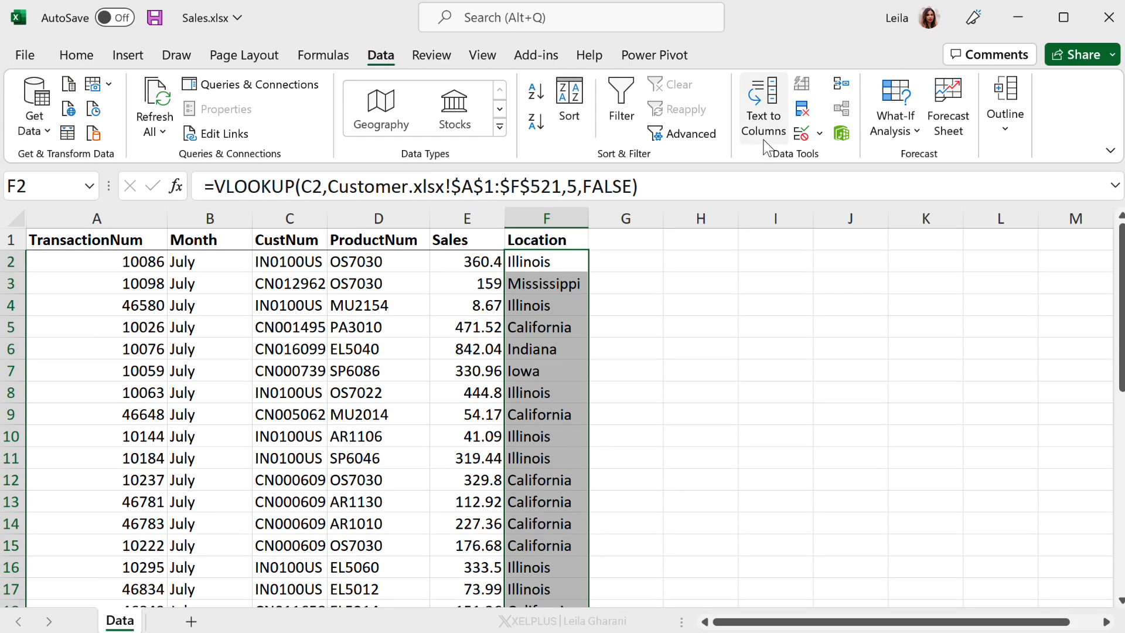
{"action": "mouse_move", "coordinate": [802, 114]}
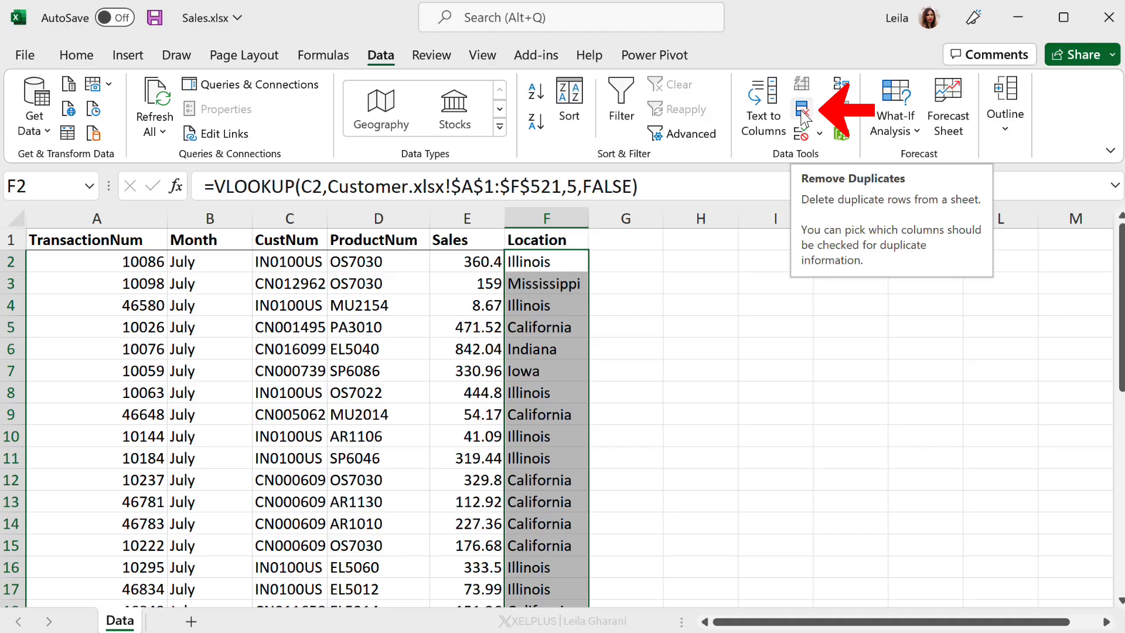
{"action": "left_click", "coordinate": [802, 103]}
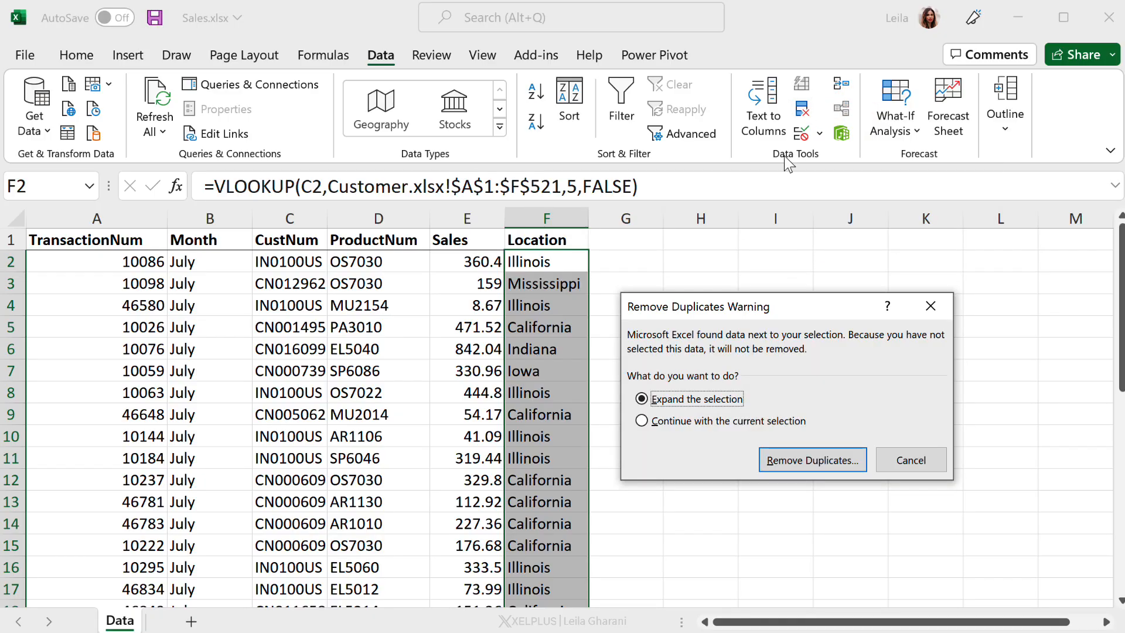
{"action": "left_click", "coordinate": [641, 421]}
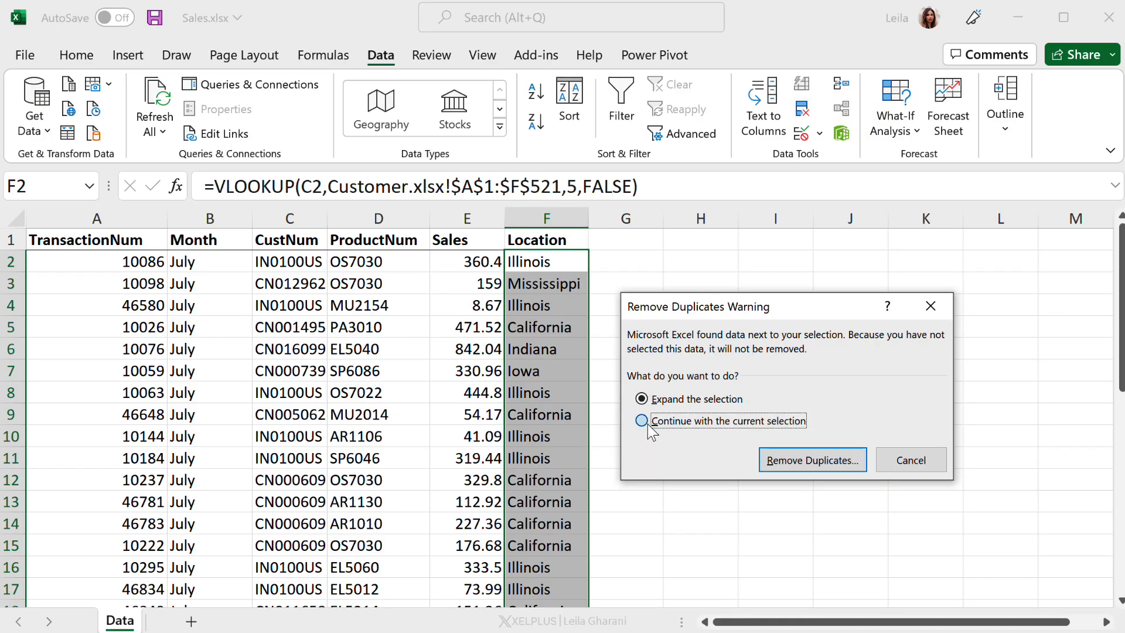
{"action": "left_click", "coordinate": [641, 421]}
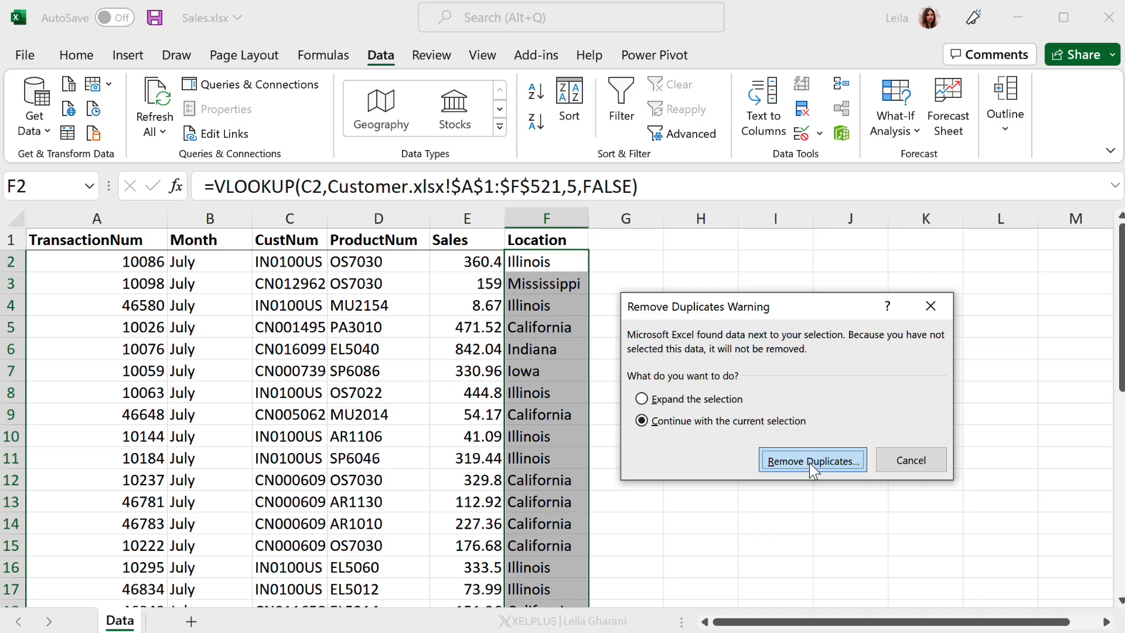
{"action": "left_click", "coordinate": [812, 461]}
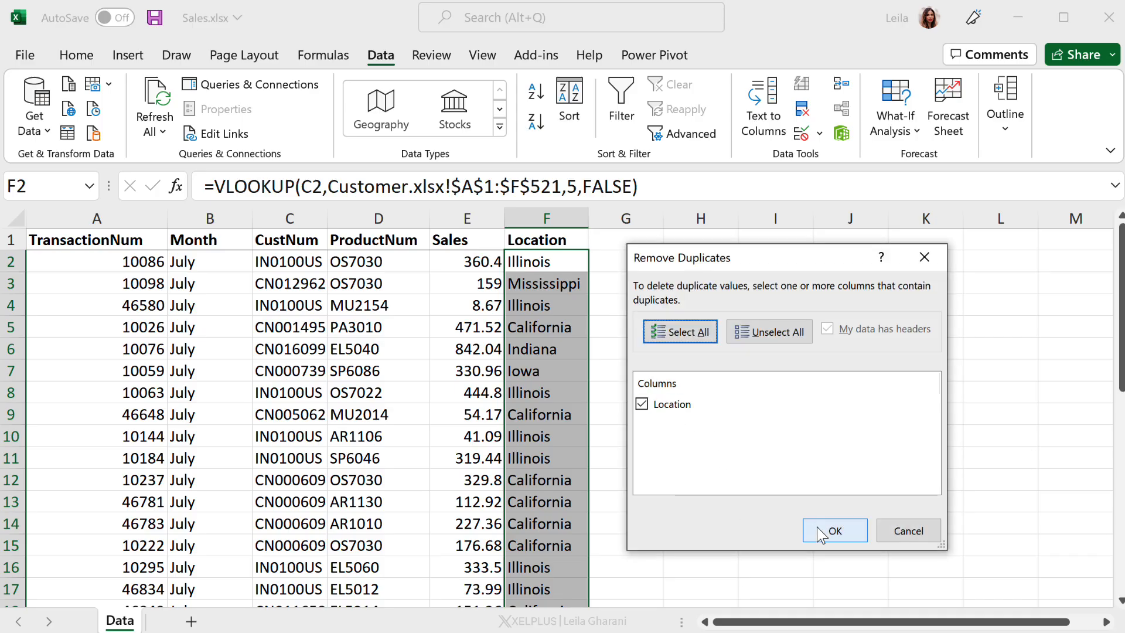
Remove the duplicate Location values, leaving states only in rows 2 to 8
{"action": "left_click", "coordinate": [835, 530]}
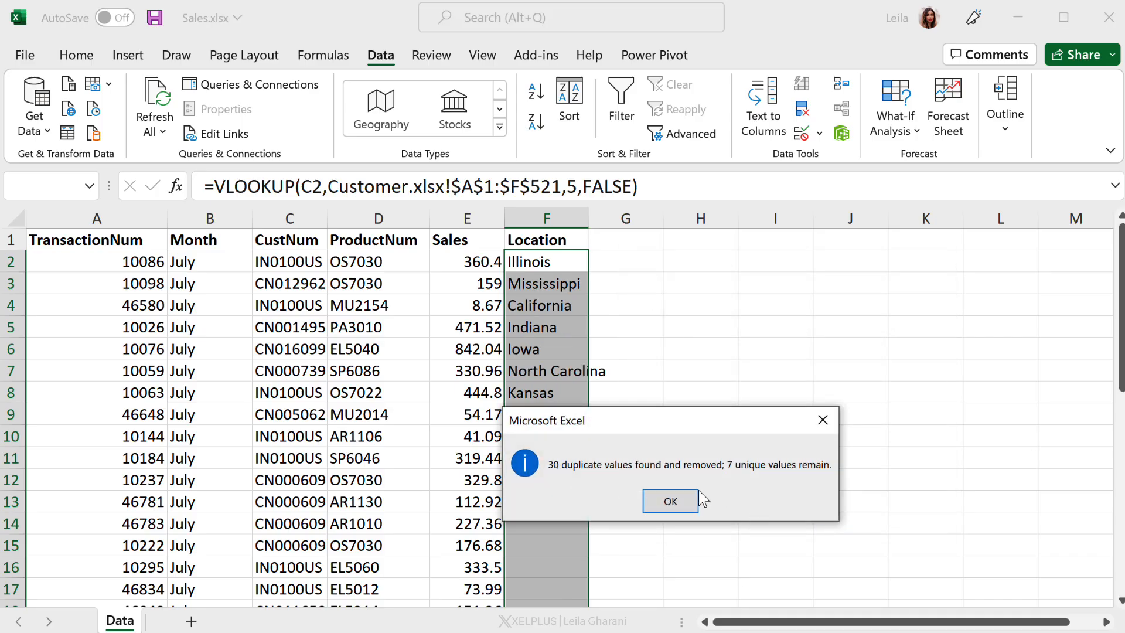
{"action": "left_click", "coordinate": [669, 501]}
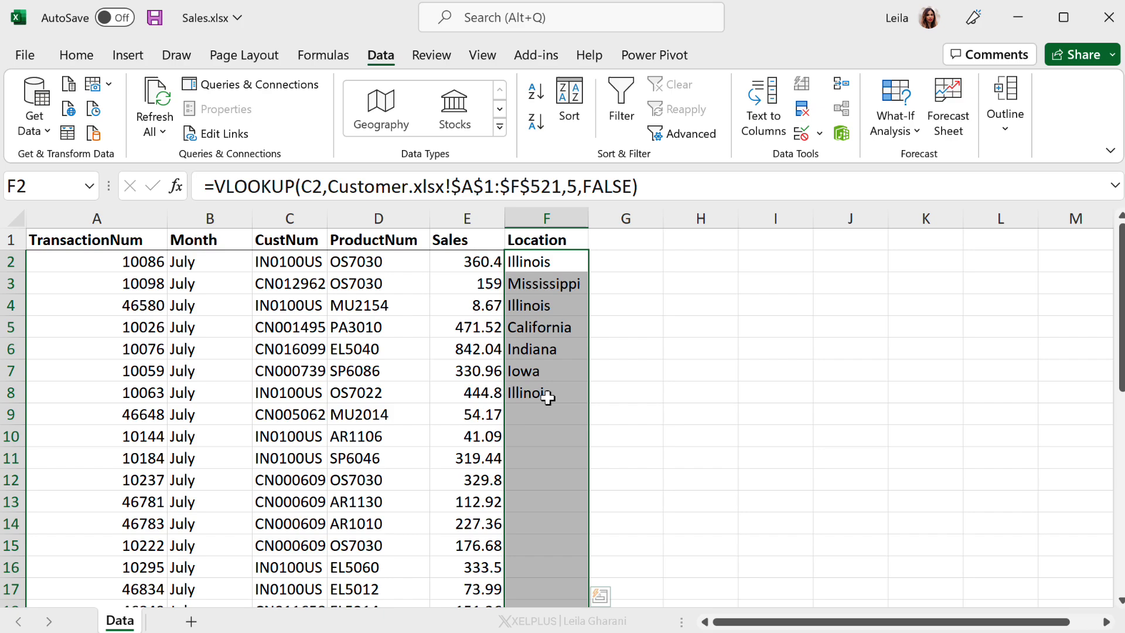
{"action": "left_click", "coordinate": [546, 436]}
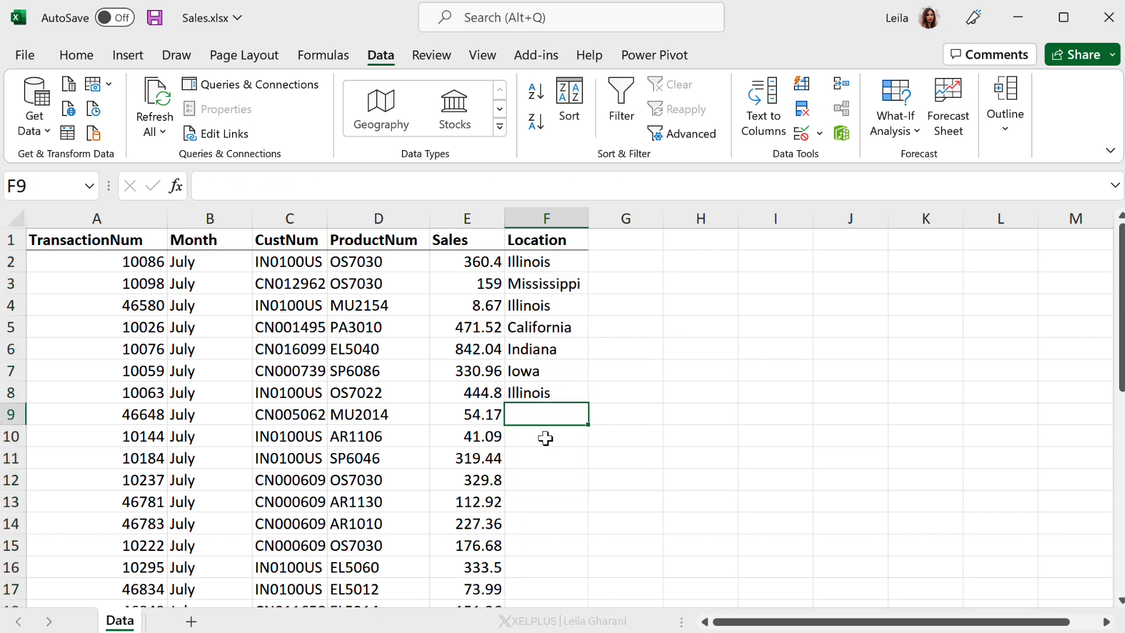
Undo the removal and paste the Location states into column H as plain values
{"action": "left_click", "coordinate": [547, 327]}
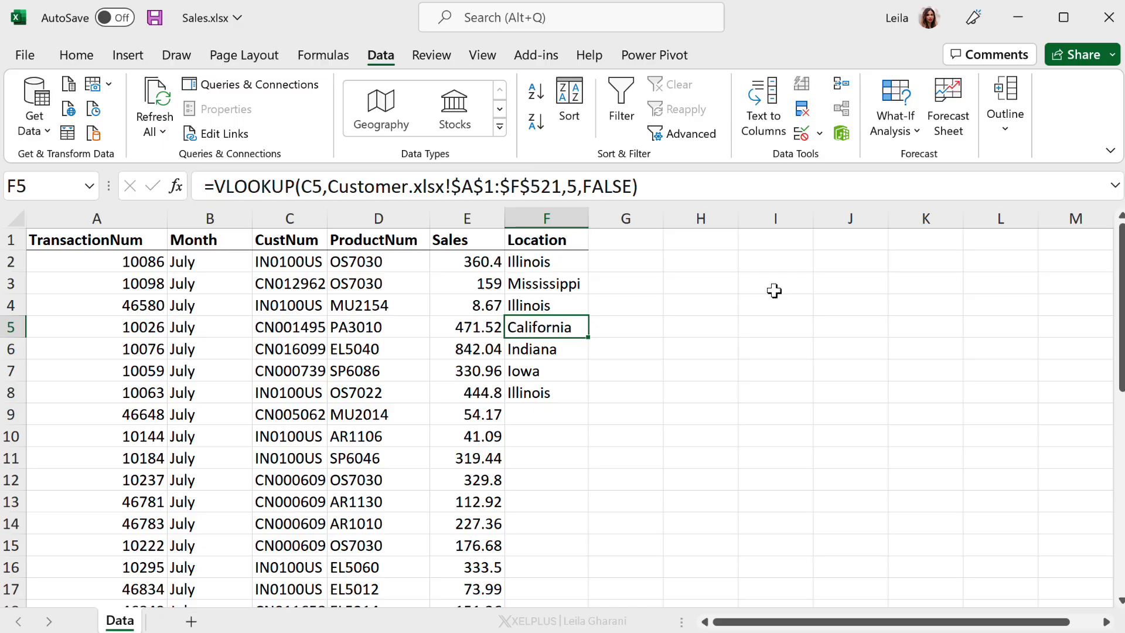
{"action": "key", "text": "ctrl+z"}
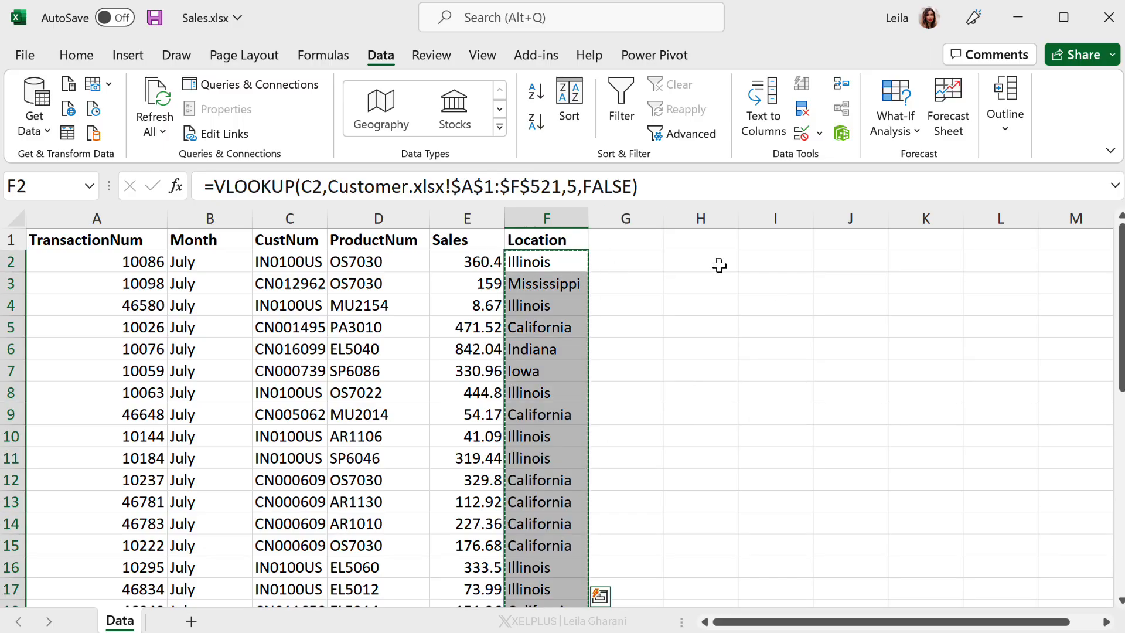
{"action": "right_click", "coordinate": [701, 261]}
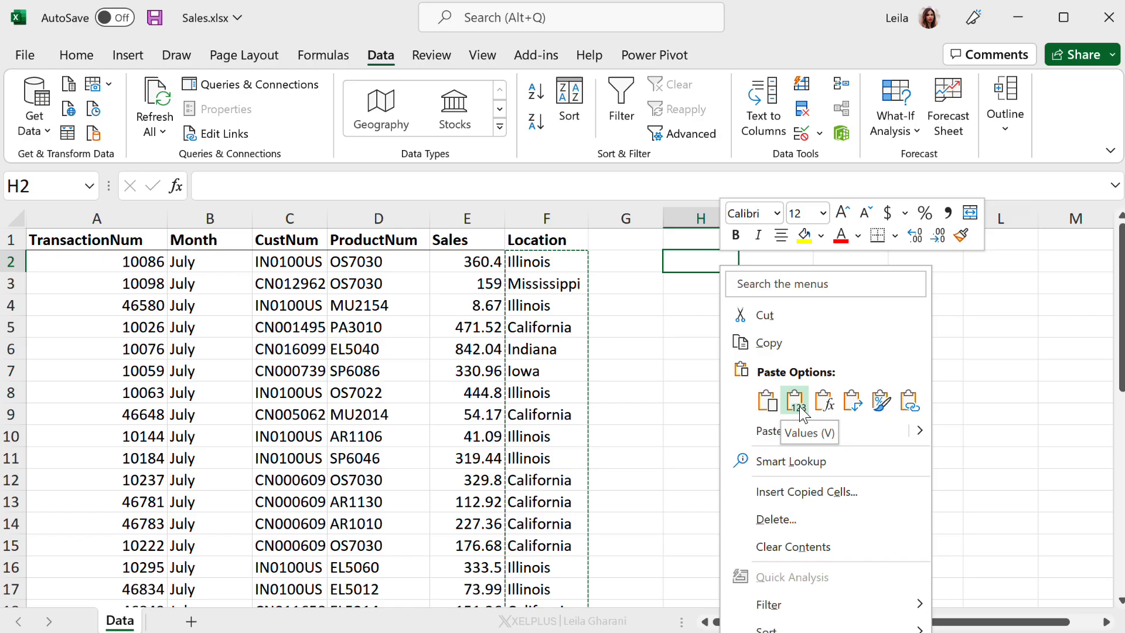
{"action": "left_click", "coordinate": [795, 401]}
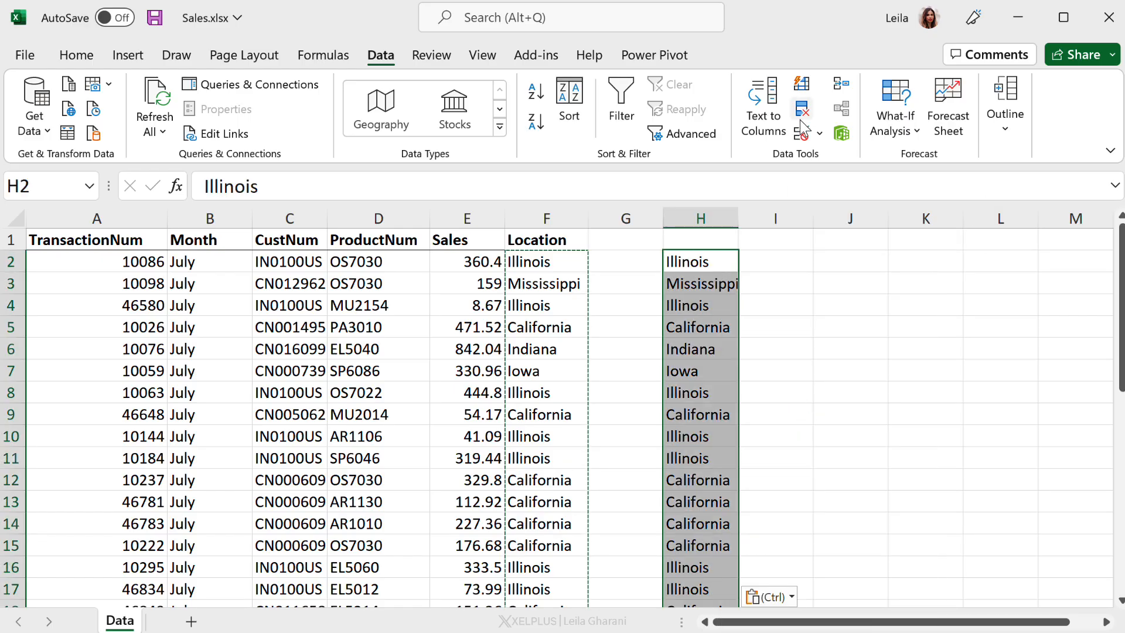
Remove duplicates from the pasted states in column H
{"action": "left_click", "coordinate": [801, 108]}
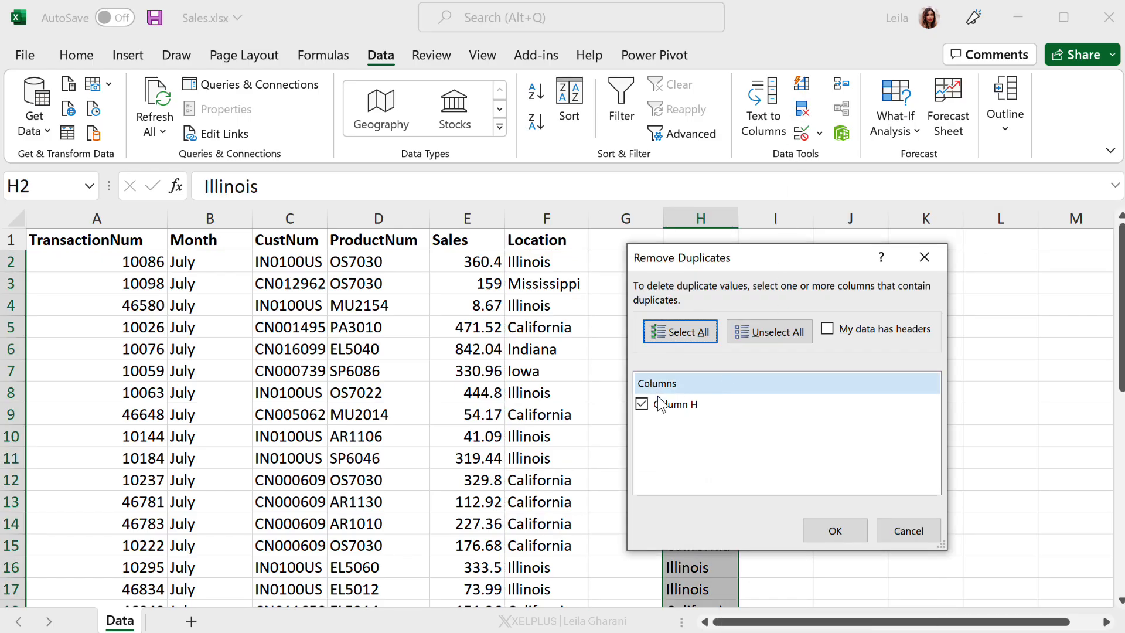
{"action": "left_click", "coordinate": [834, 530]}
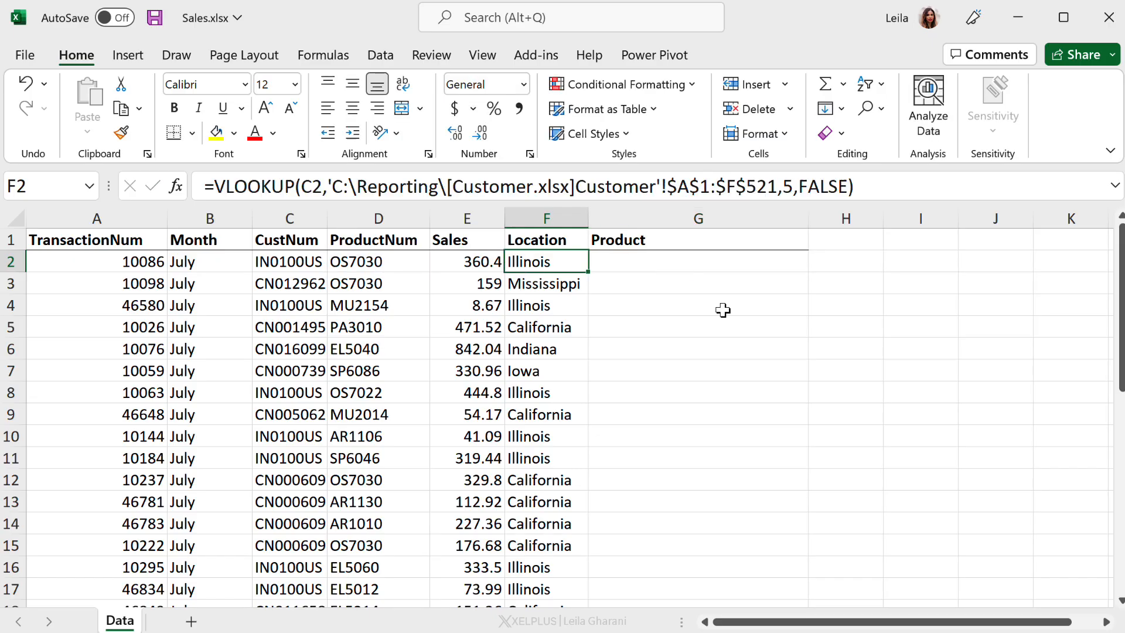
Begin =VLOOKUP( in G2 using the product code in D2 as the lookup value
{"action": "left_click", "coordinate": [467, 262]}
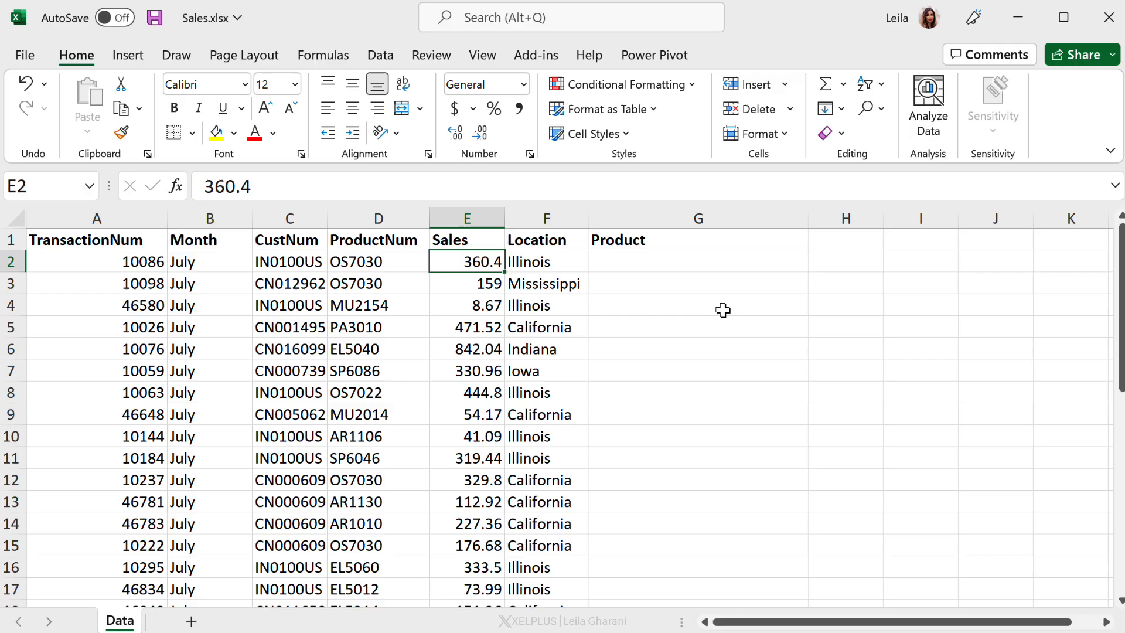
{"action": "left_click", "coordinate": [379, 262]}
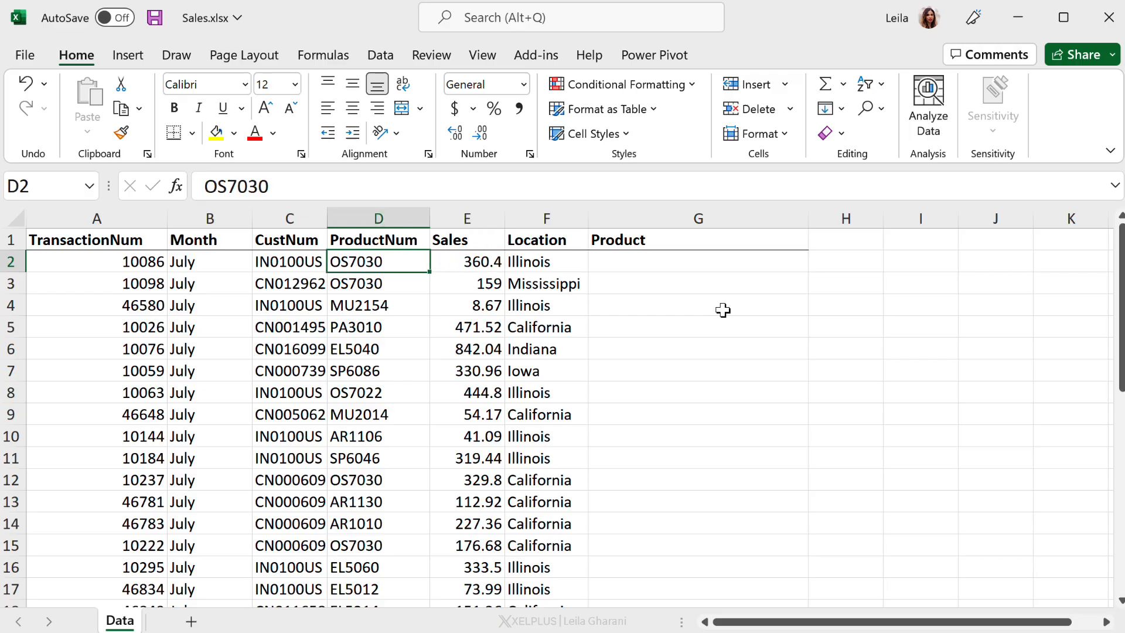
{"action": "left_click", "coordinate": [696, 261]}
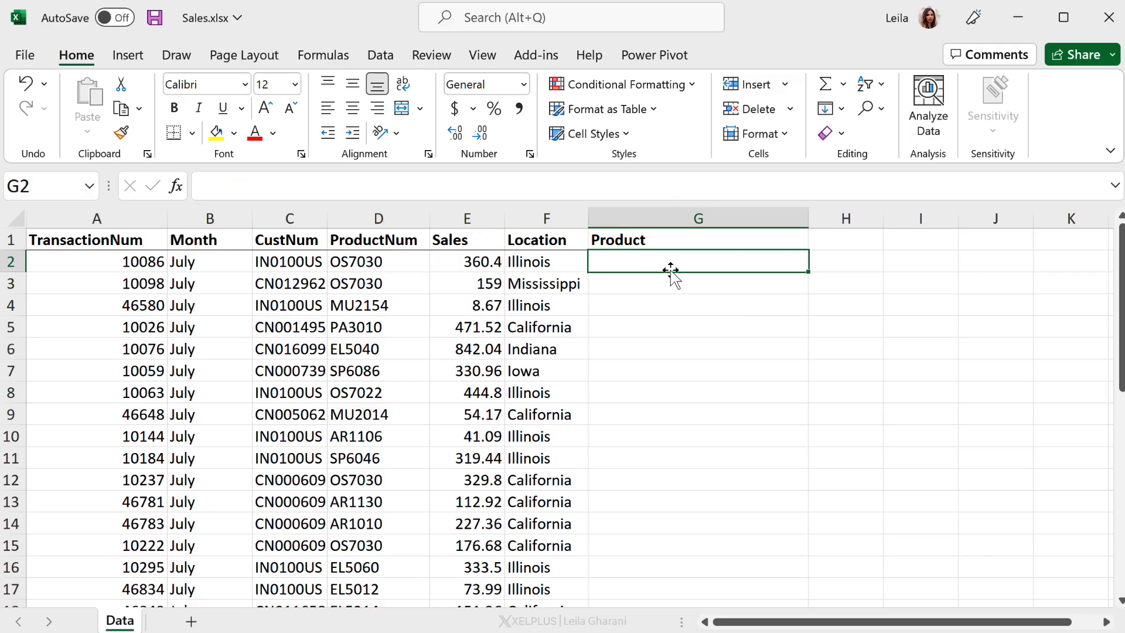
{"action": "type", "text": "=v"}
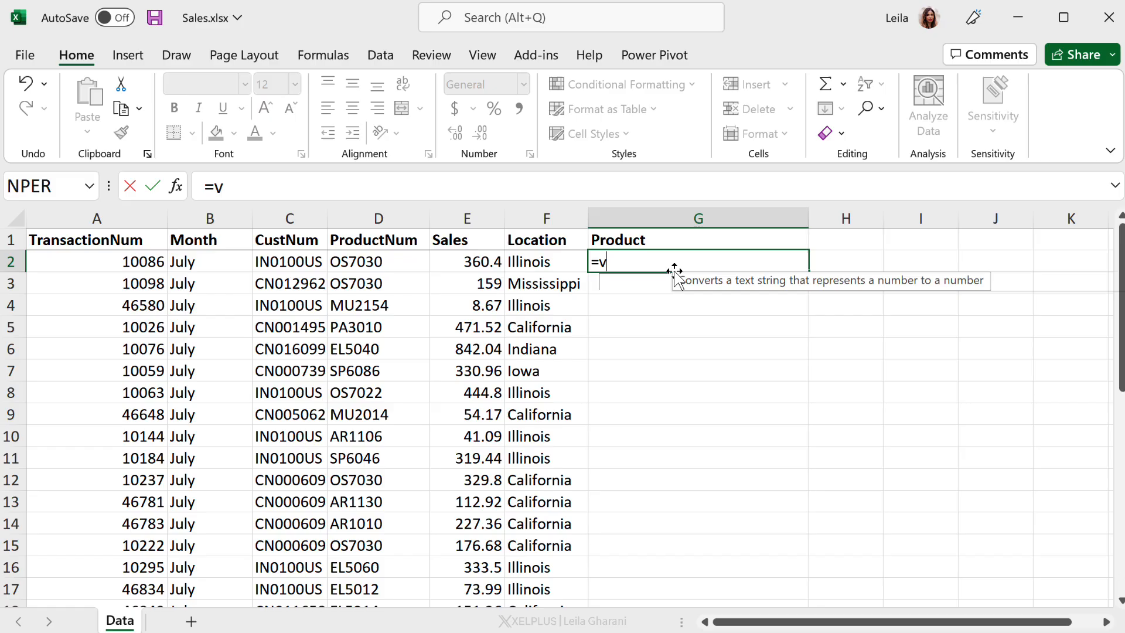
{"action": "type", "text": "LOOKUP("}
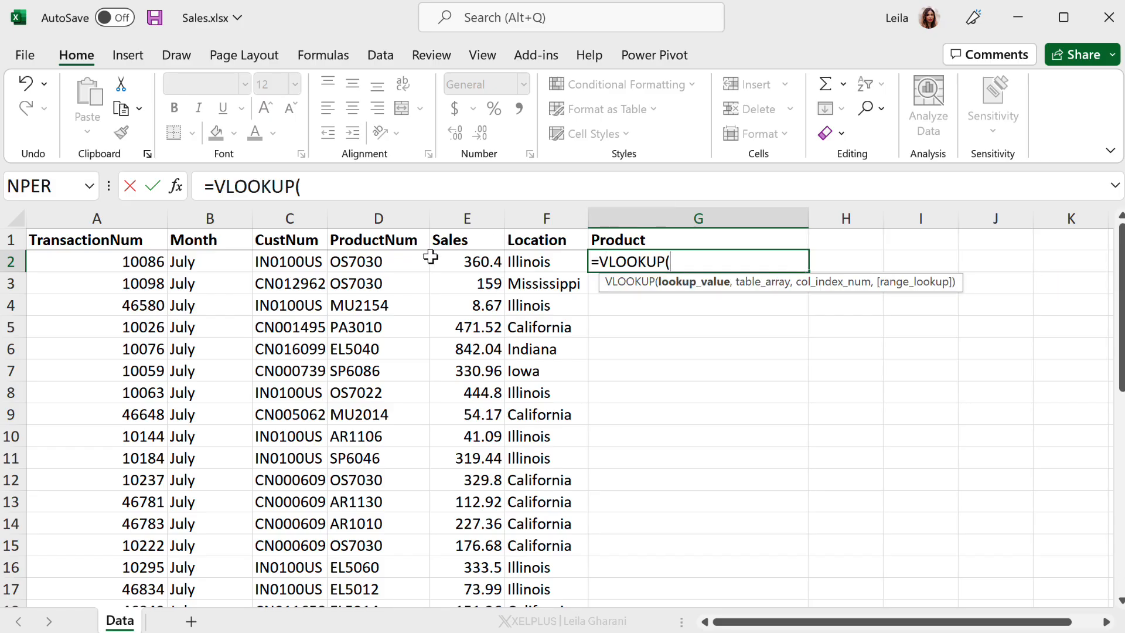
{"action": "left_click", "coordinate": [378, 262]}
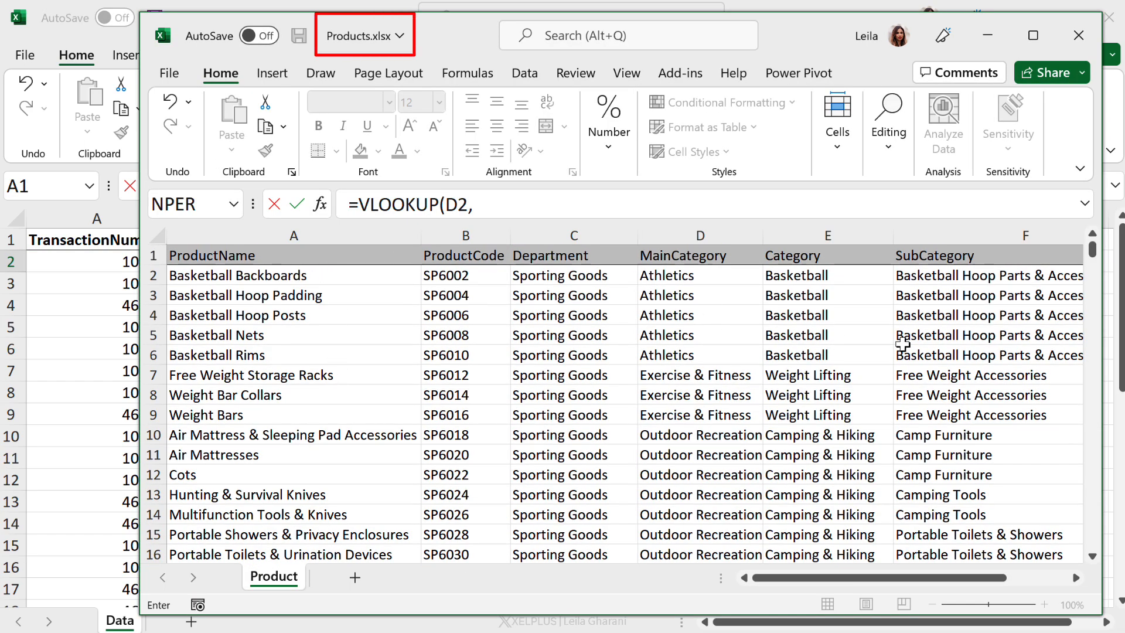
Set Products A1:B331 as the table and try a -1 column index to look left
{"action": "left_click", "coordinate": [293, 254]}
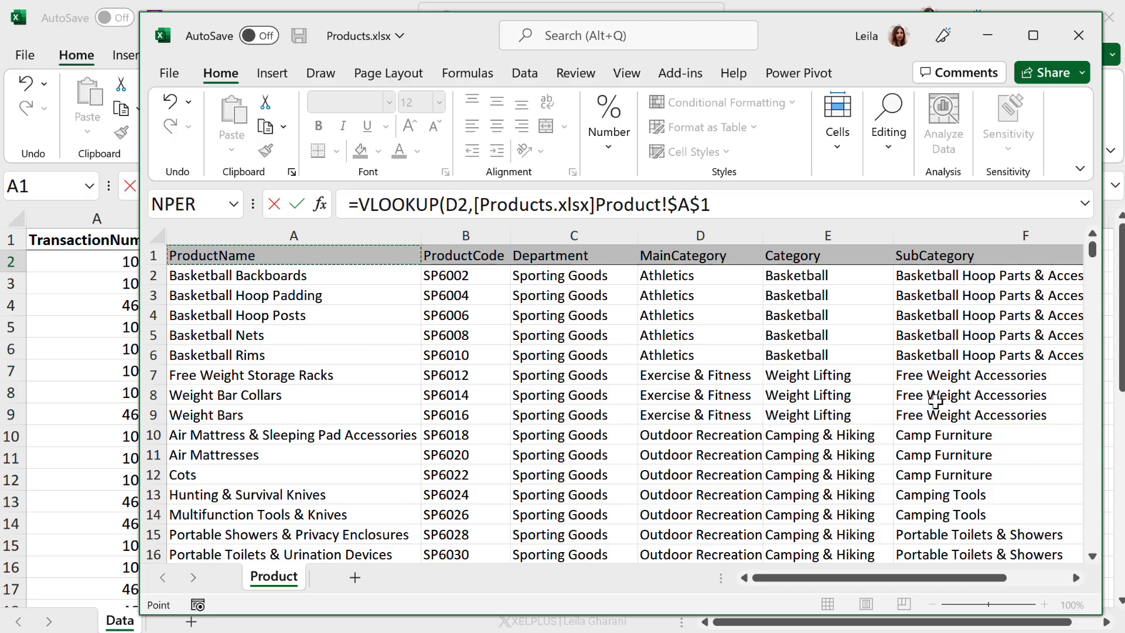
{"action": "left_click_drag", "start_coordinate": [293, 254], "coordinate": [465, 374]}
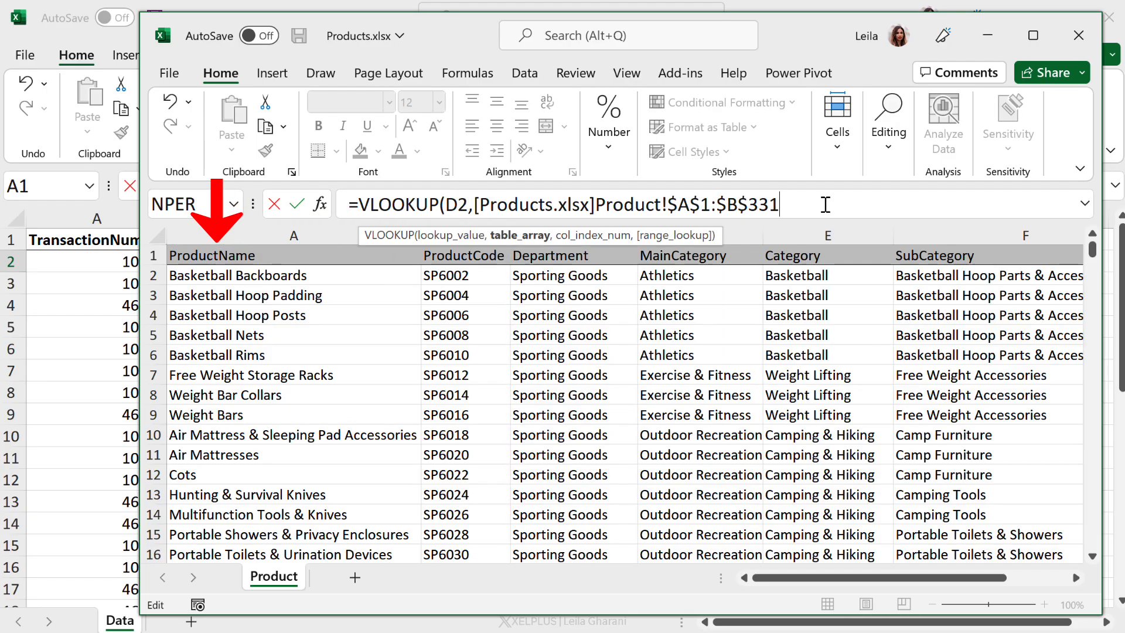
{"action": "type", "text": ","}
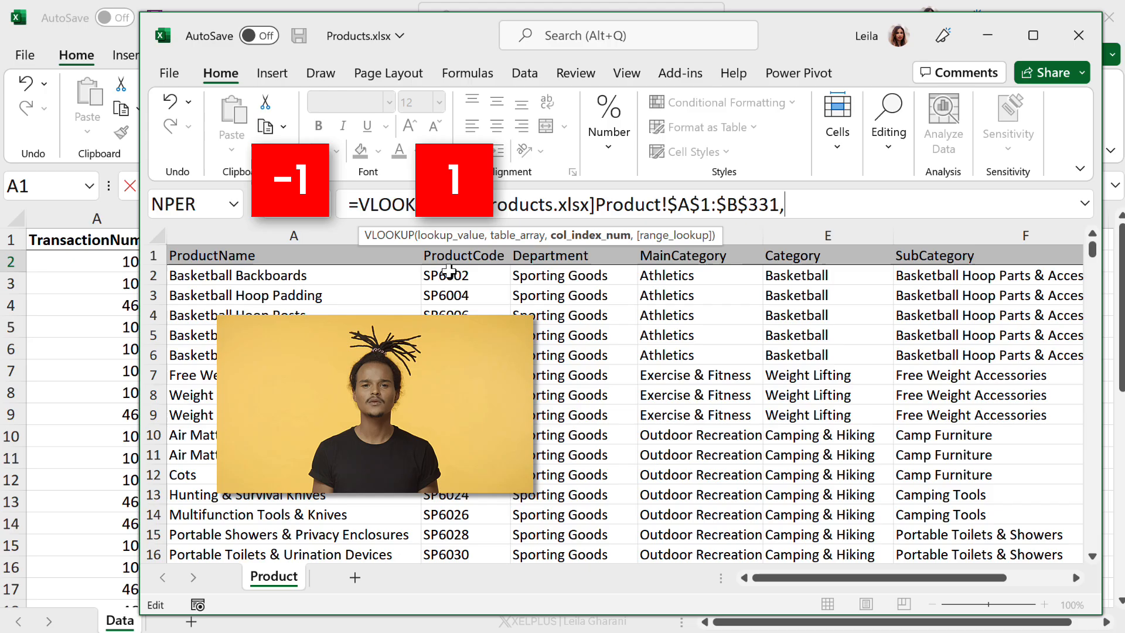
{"action": "type", "text": "-1"}
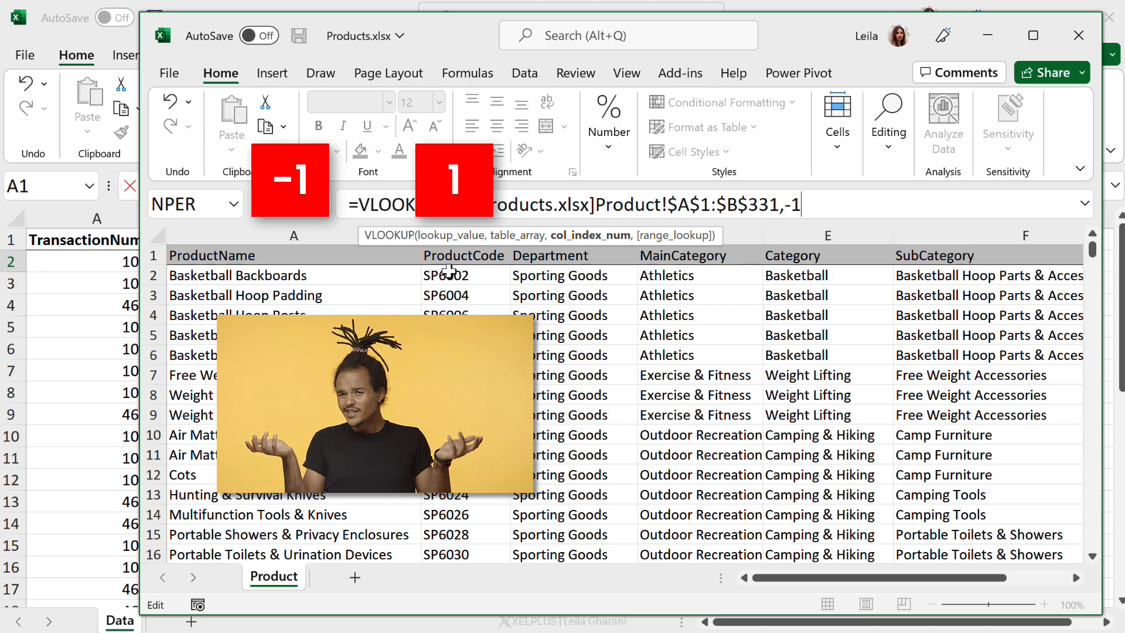
{"action": "type", "text": ",f"}
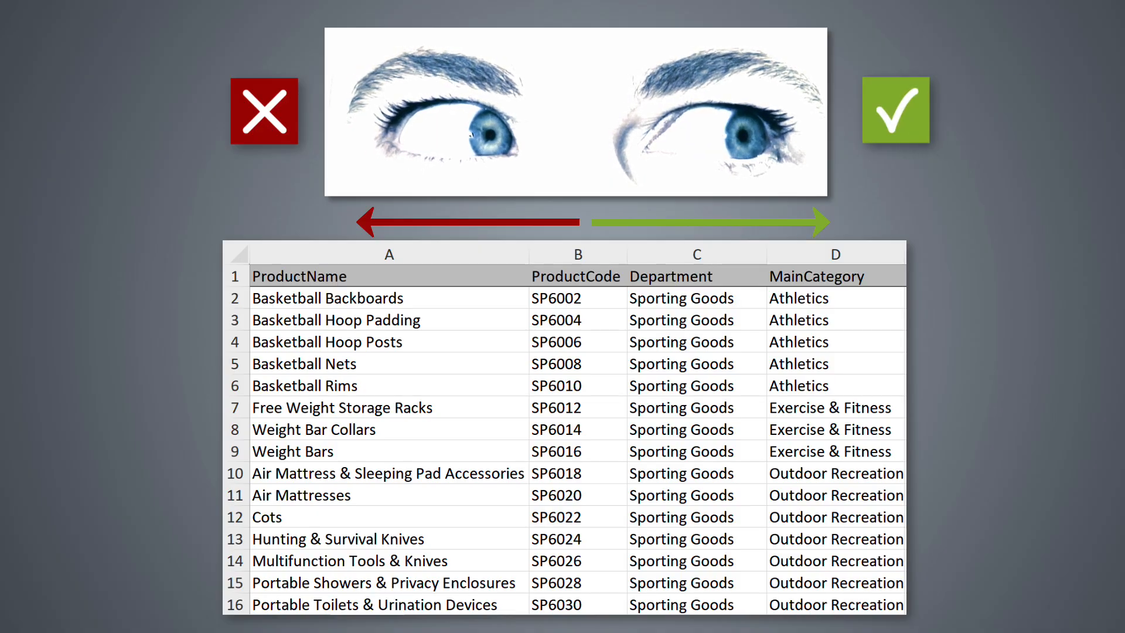
Cancel the failed VLOOKUP and start a fresh formula with = in G2 of Sales.xlsx
{"action": "left_click", "coordinate": [591, 81]}
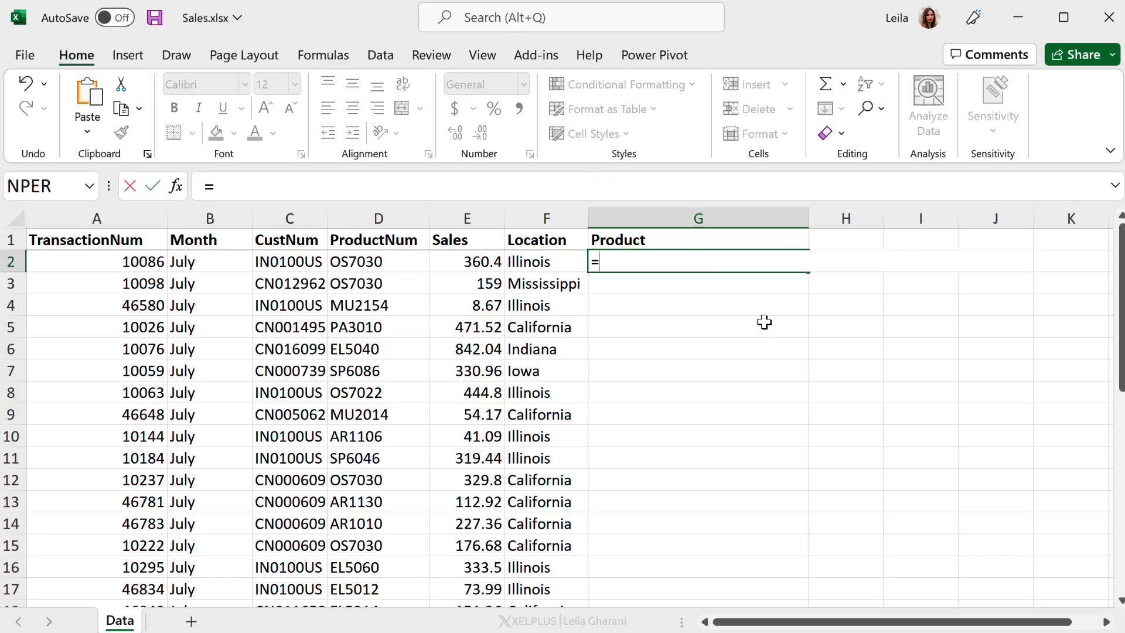
Begin XLOOKUP( in G2 with D2's product code as the lookup value
{"action": "type", "text": "XLOOKUP("}
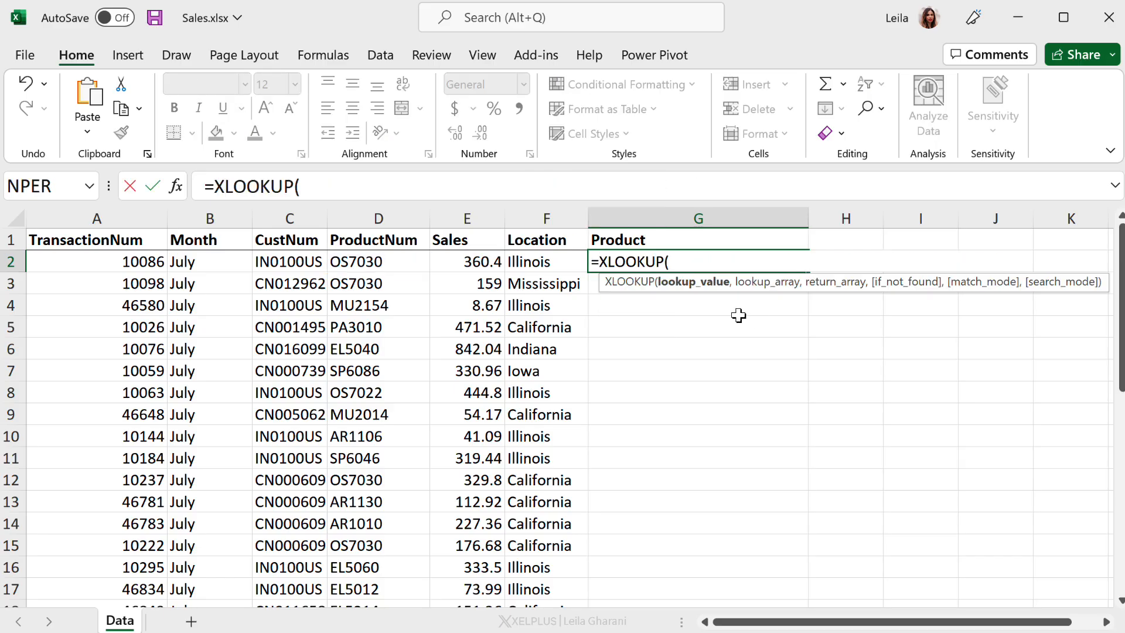
{"action": "left_click", "coordinate": [379, 261]}
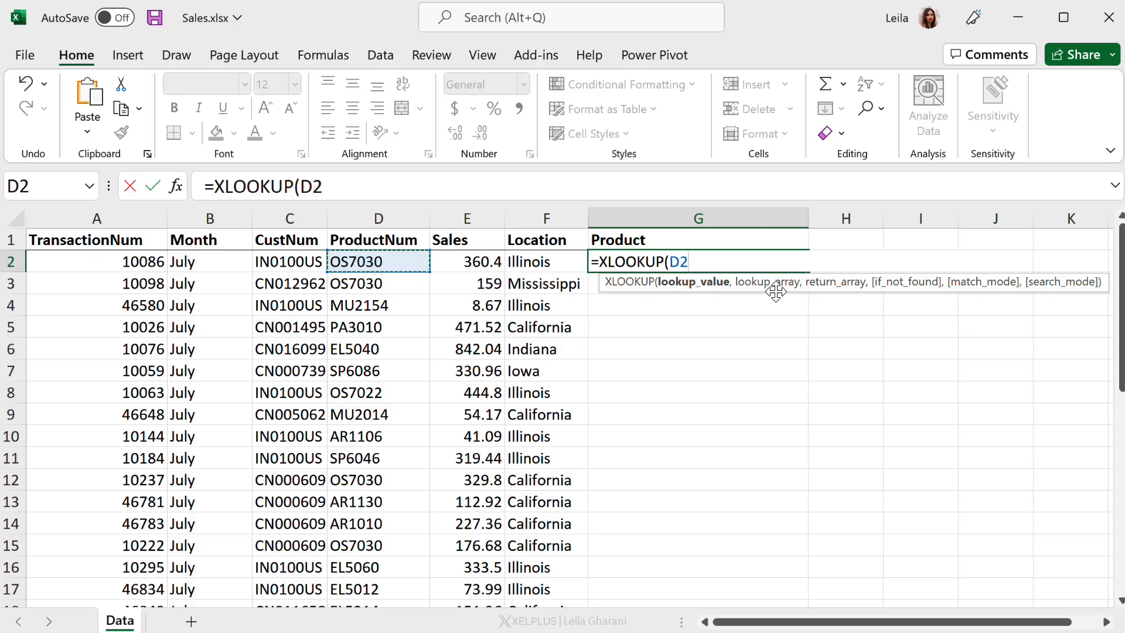
{"action": "type", "text": ","}
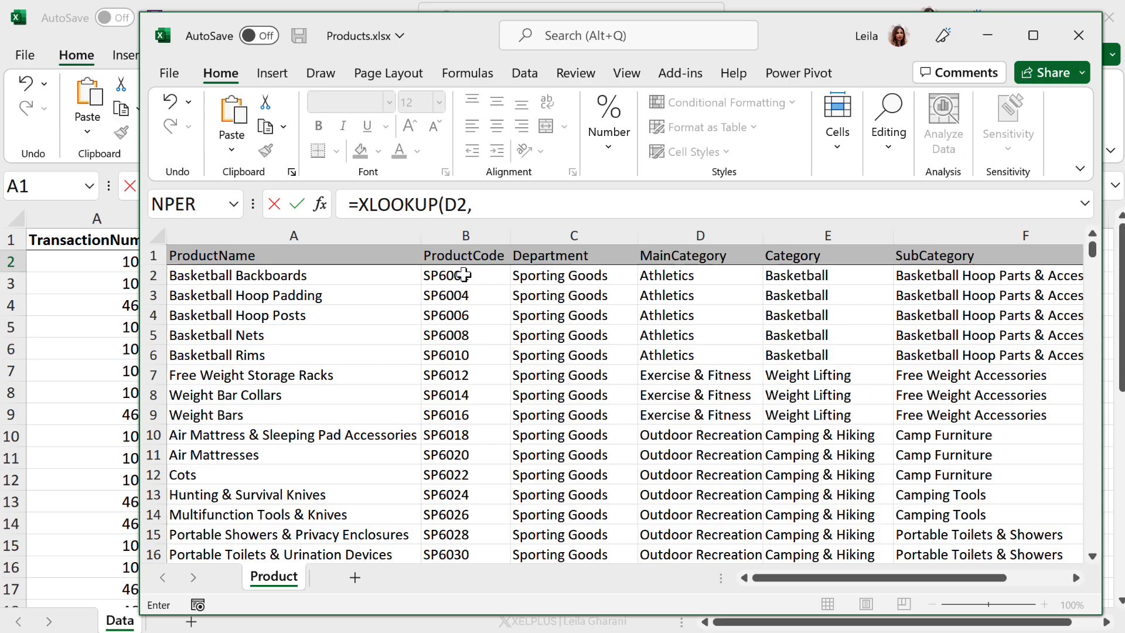
Match ProductCode B2:B331 and return ProductName A2:A331 from Products.xlsx in the XLOOKUP
{"action": "left_click", "coordinate": [466, 274]}
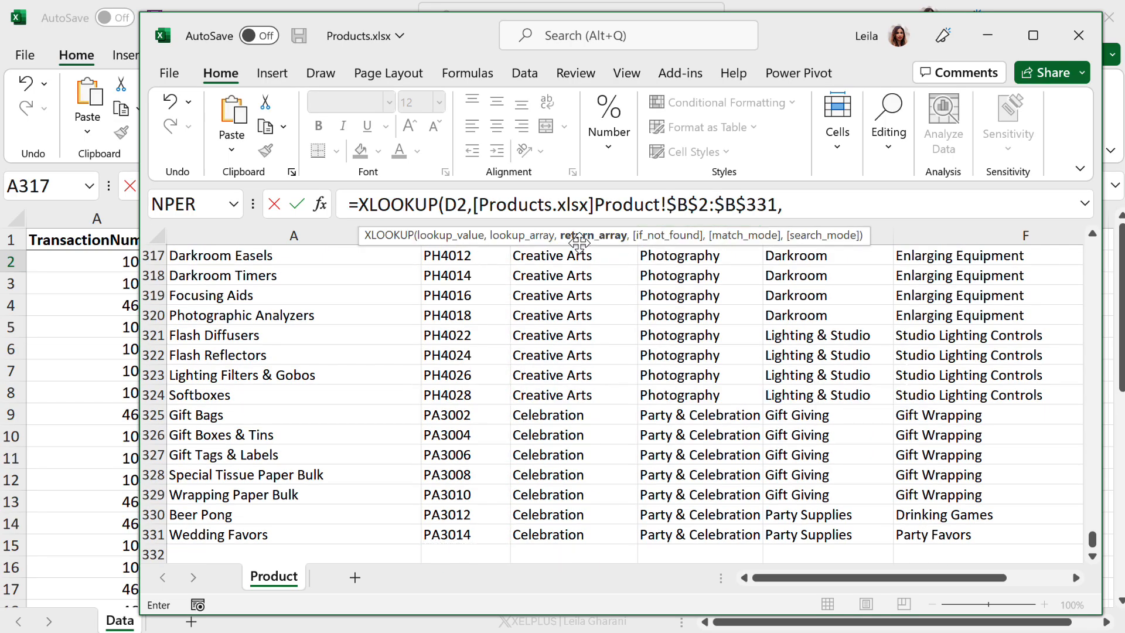
{"action": "left_click", "coordinate": [219, 535]}
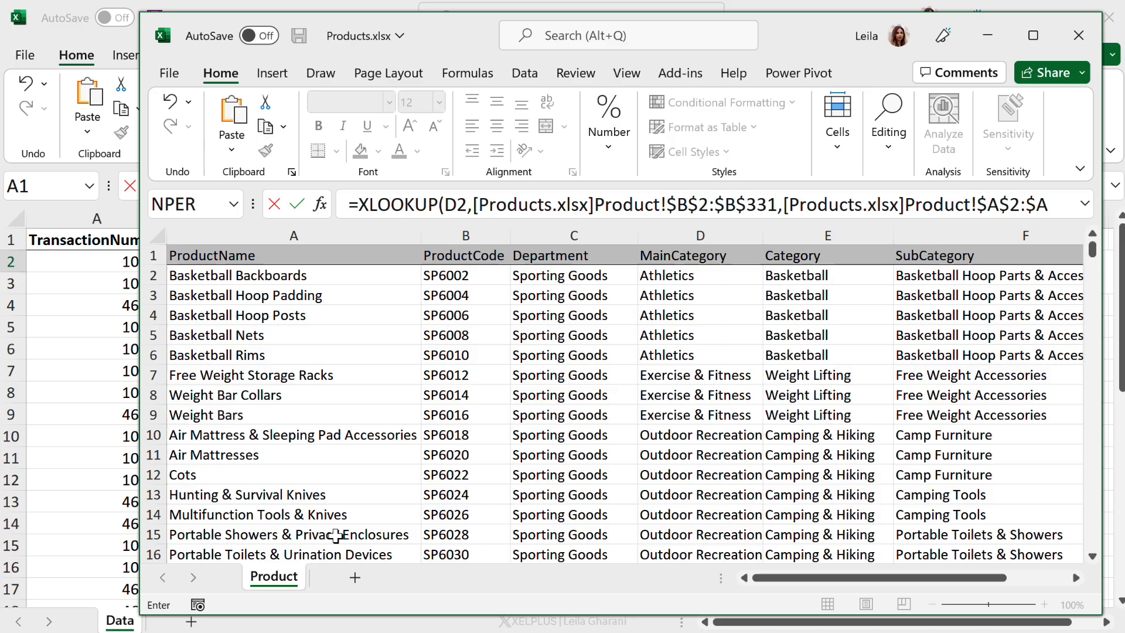
{"action": "left_click", "coordinate": [1087, 207]}
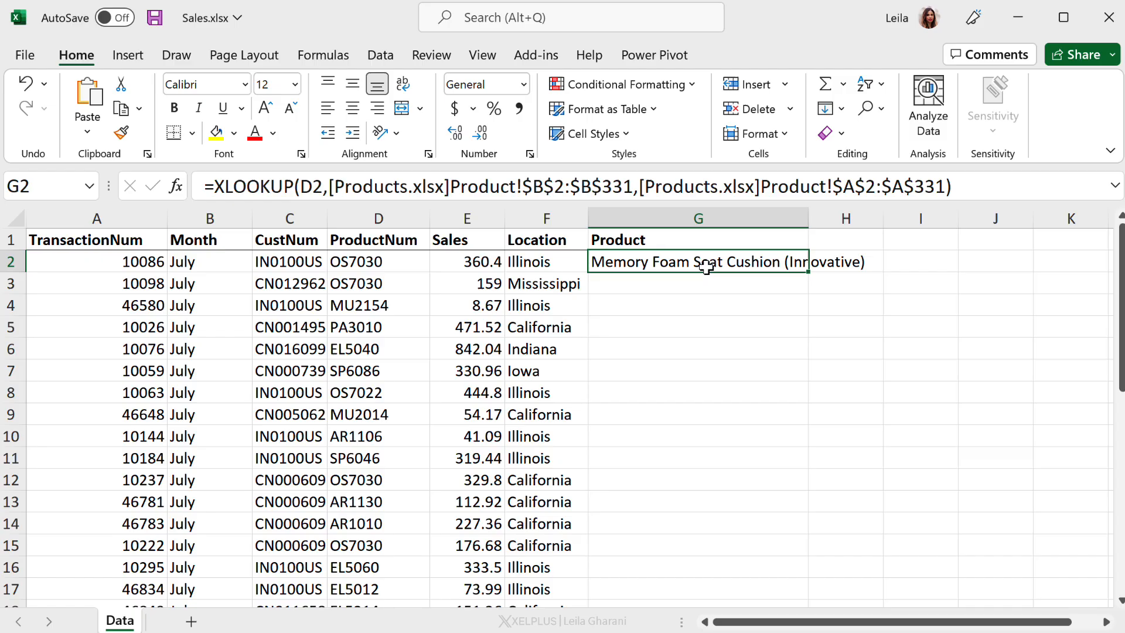
Verify G2's cushion result against code OS7030 and fill the XLOOKUP down the Product column
{"action": "left_click", "coordinate": [379, 261]}
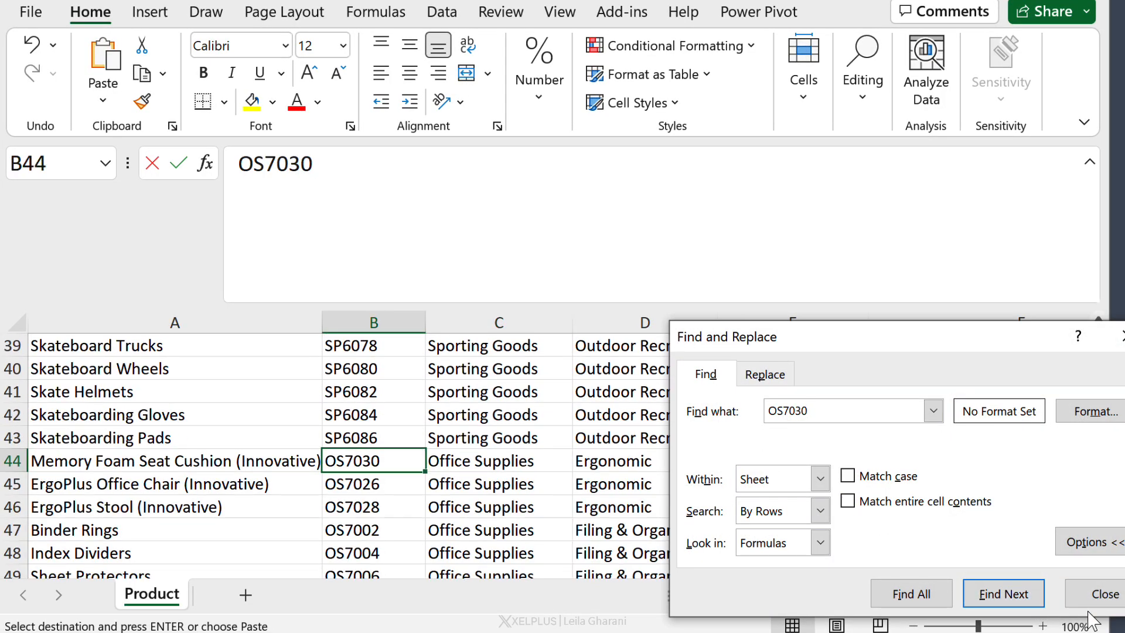
{"action": "left_click", "coordinate": [1103, 593]}
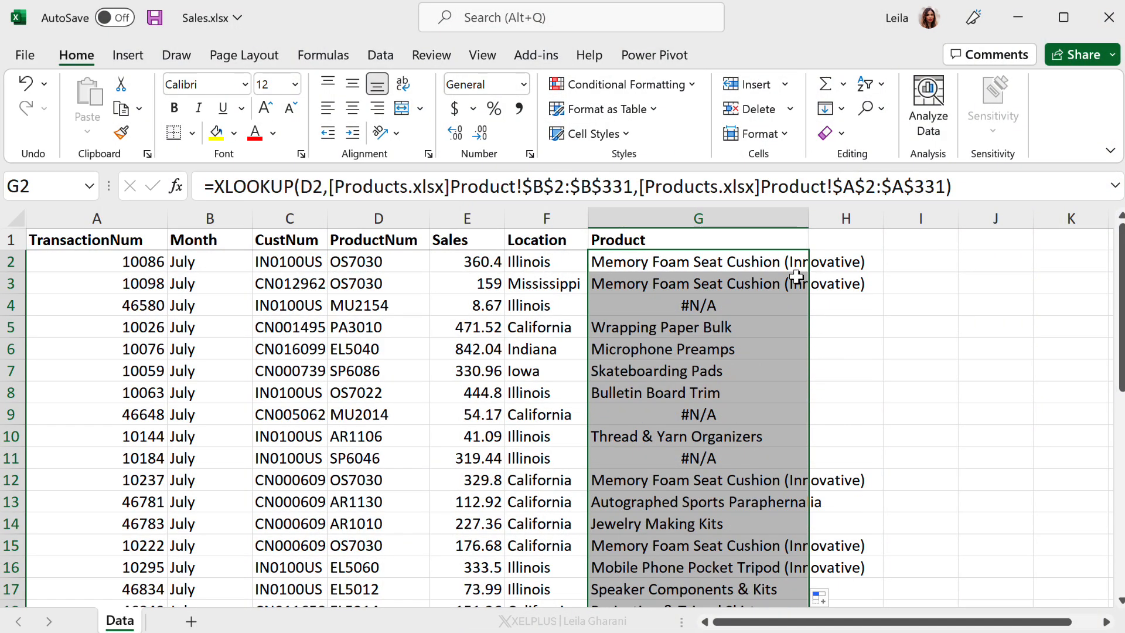
{"action": "left_click", "coordinate": [696, 305]}
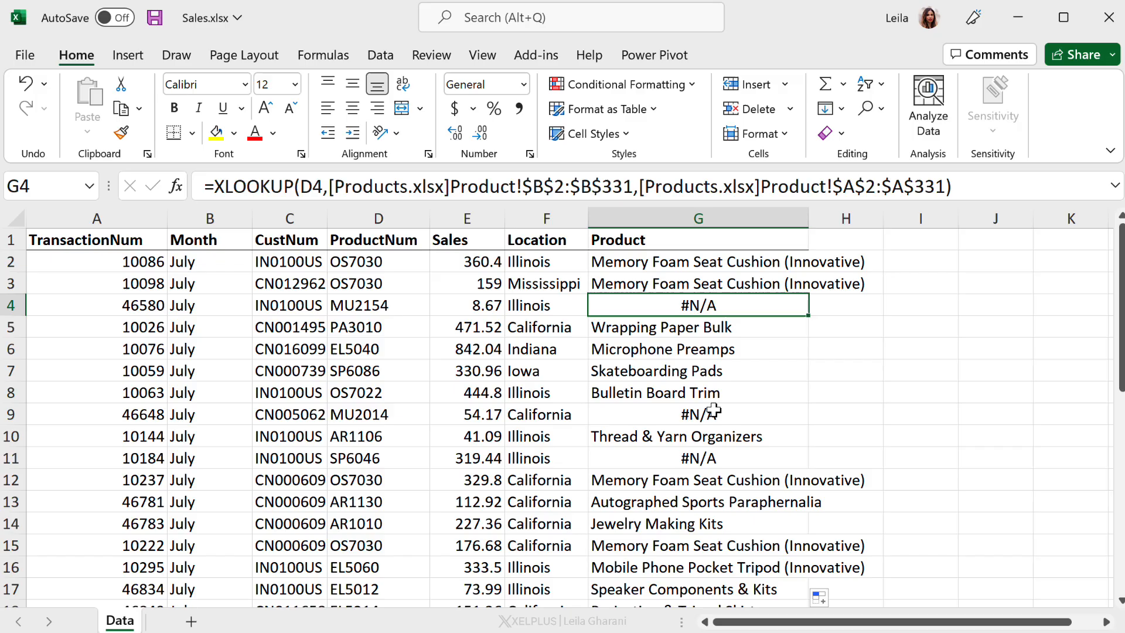